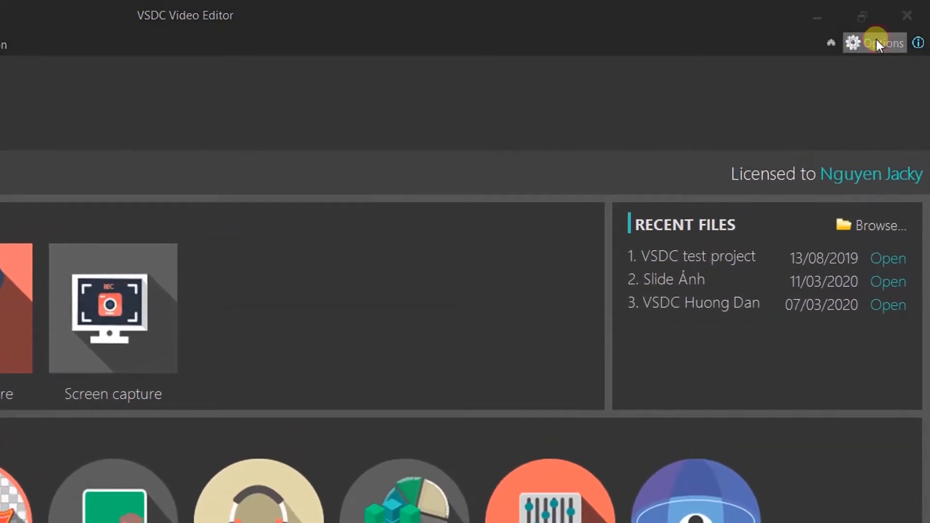
- Set the default object duration to 3000 ms in the program Options and confirm
{"action": "left_click", "coordinate": [875, 42]}
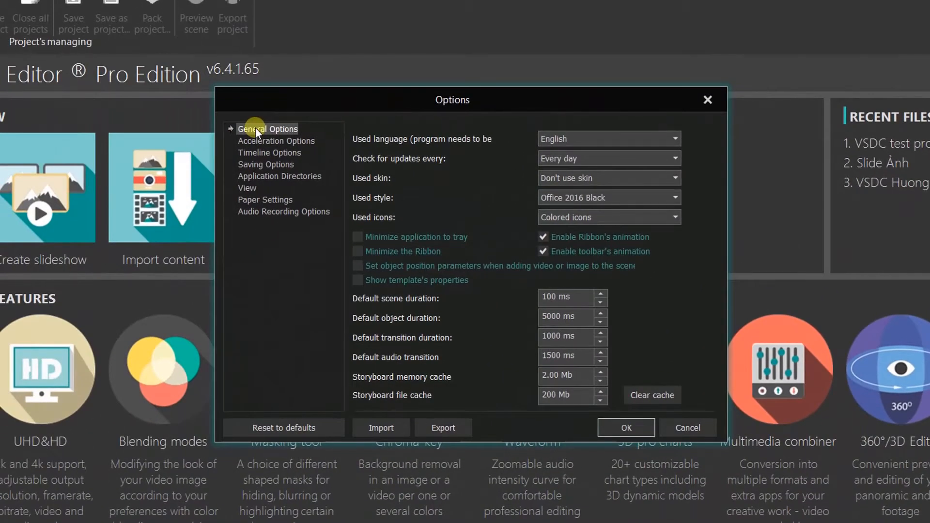
{"action": "mouse_move", "coordinate": [412, 325]}
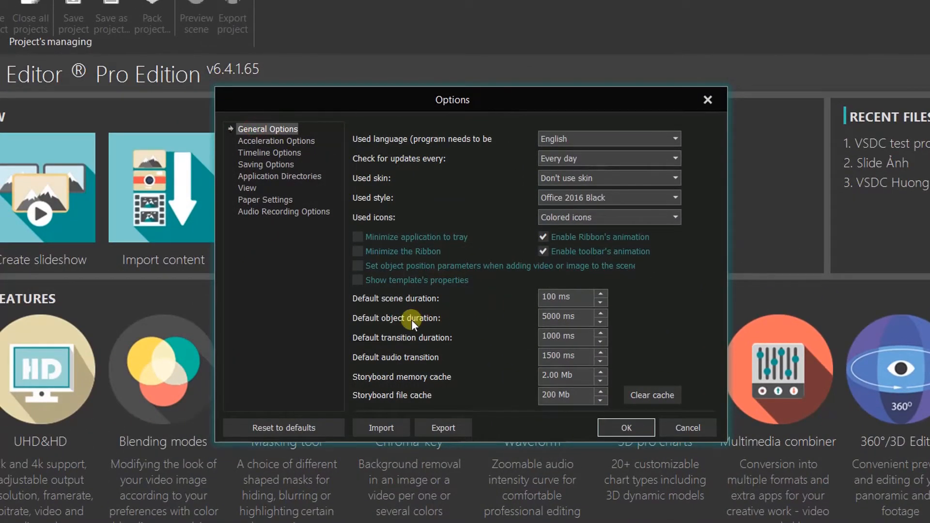
{"action": "left_click", "coordinate": [560, 316]}
{"action": "type", "text": "3000"}
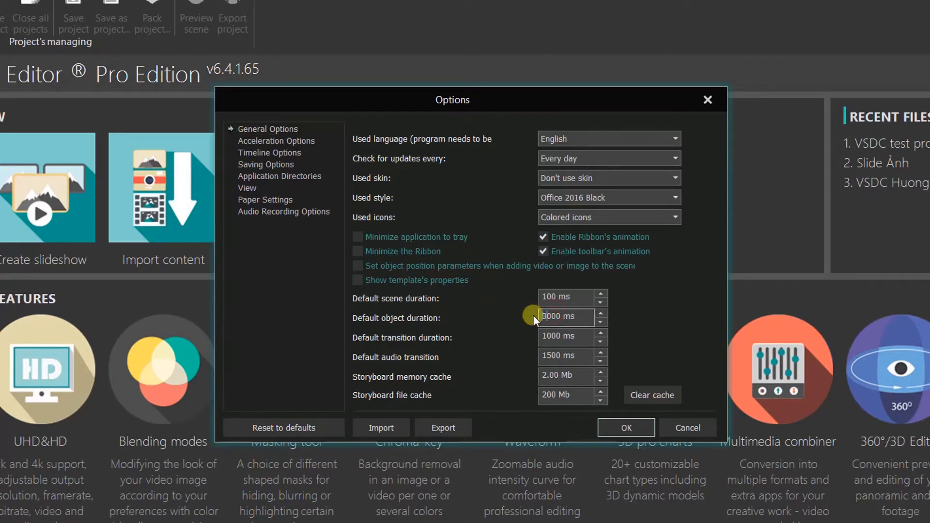
{"action": "mouse_move", "coordinate": [594, 391]}
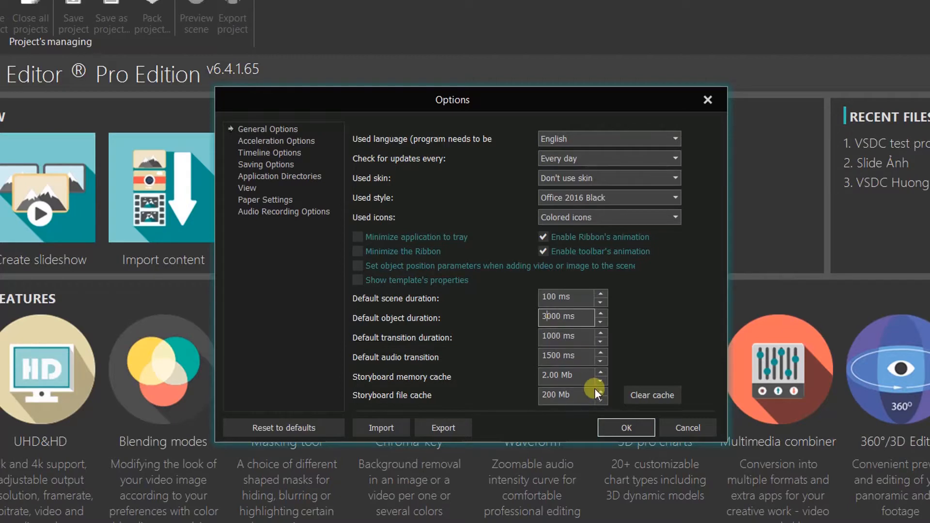
{"action": "left_click", "coordinate": [626, 428]}
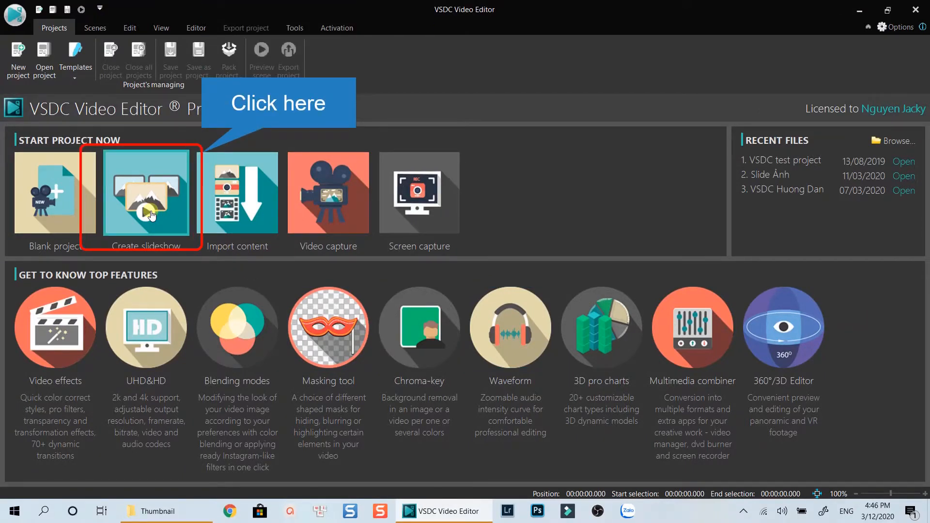
- Create a Full HD slideshow project with author 'Jack', then show the Thumbnail images folder
{"action": "left_click", "coordinate": [145, 193]}
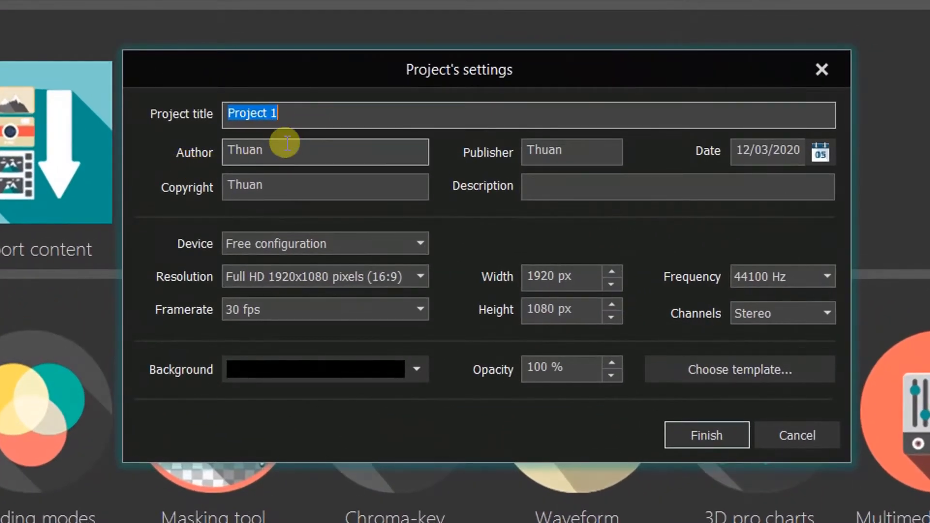
{"action": "type", "text": "Jacky"}
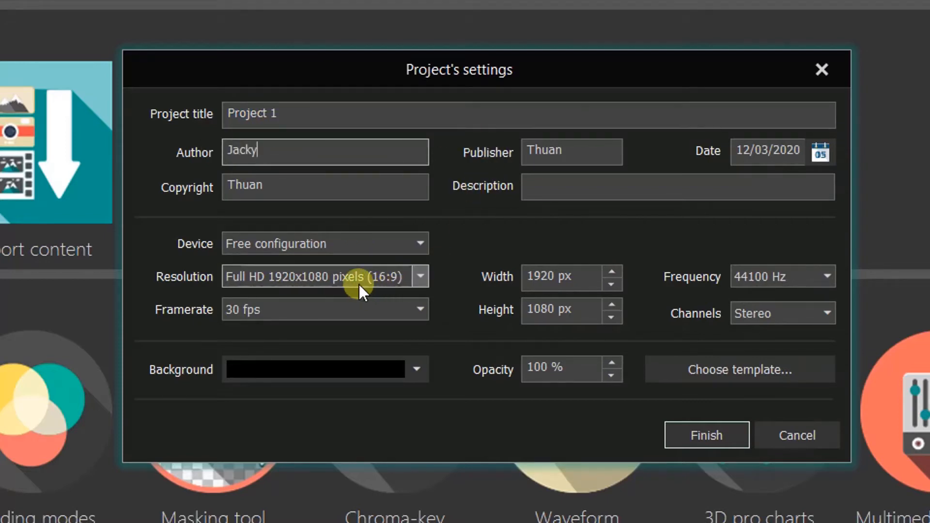
{"action": "mouse_move", "coordinate": [401, 293]}
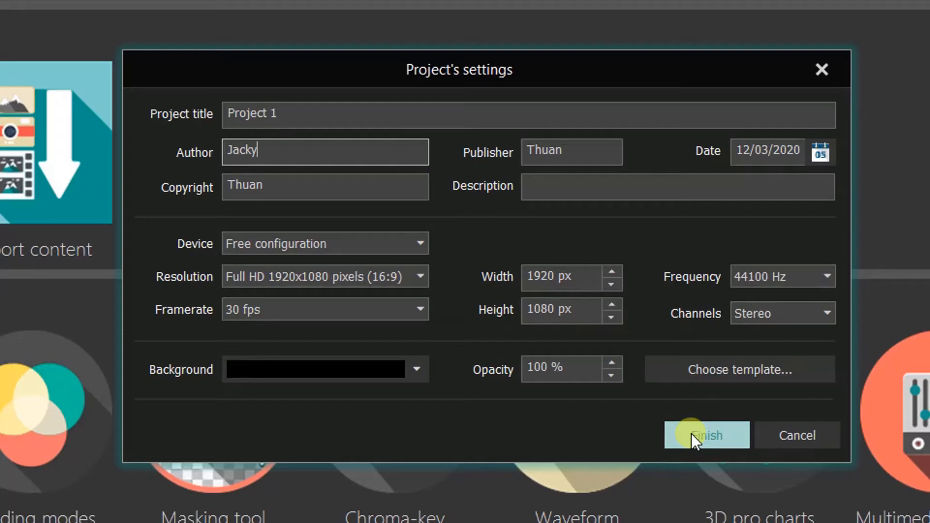
{"action": "left_click", "coordinate": [706, 436]}
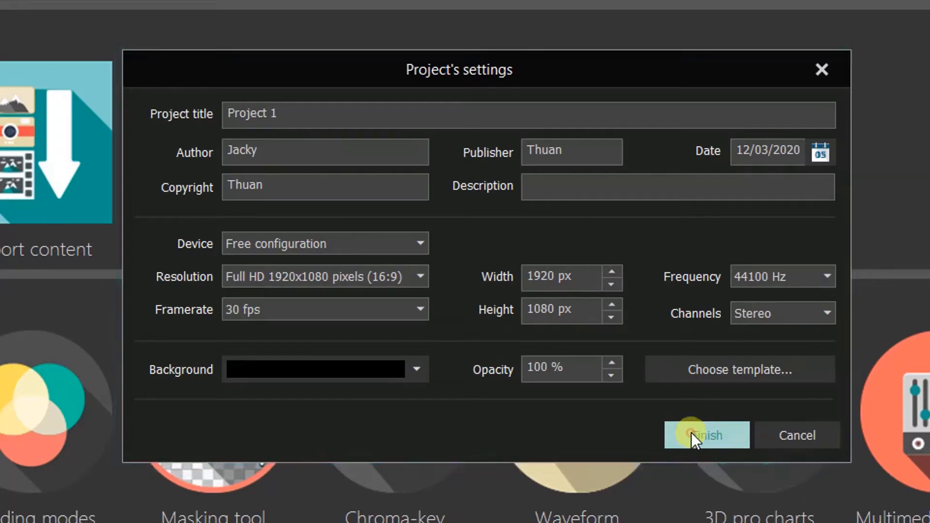
{"action": "left_click", "coordinate": [706, 436]}
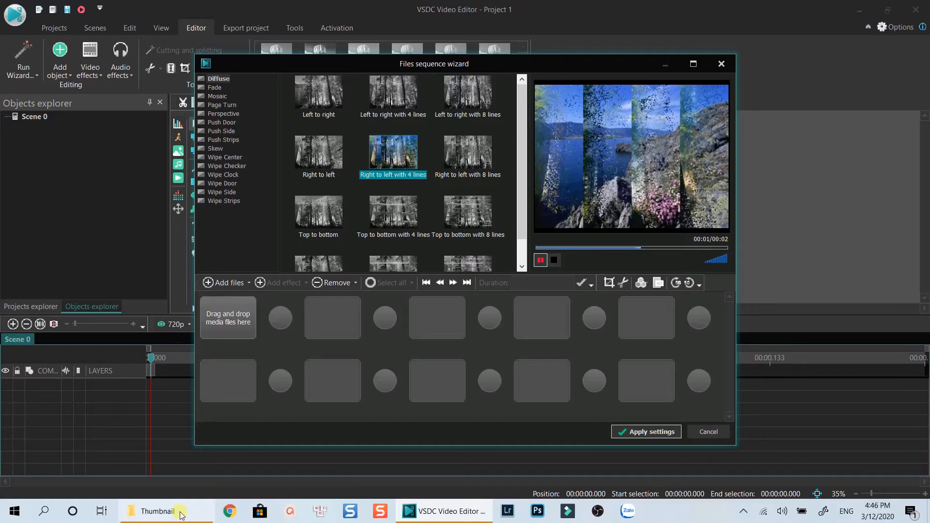
{"action": "left_click", "coordinate": [157, 511]}
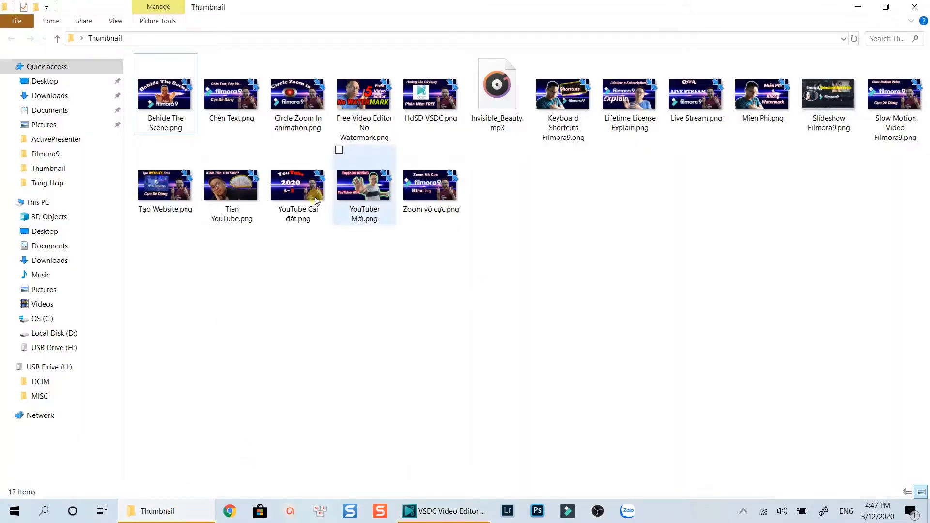
- Select all thumbnail images except Invisible_Beauty.mp3 and drag them toward the wizard
{"action": "key", "text": "ctrl+a"}
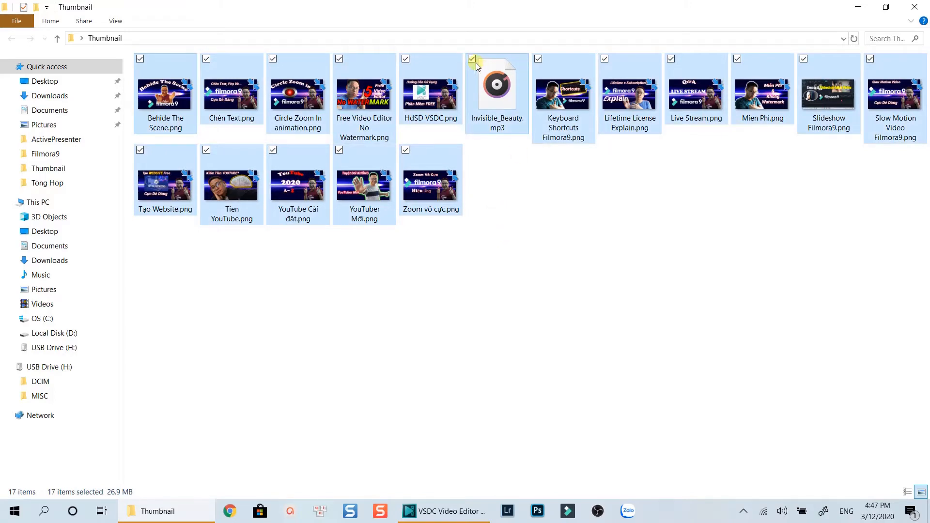
{"action": "left_click", "coordinate": [473, 59]}
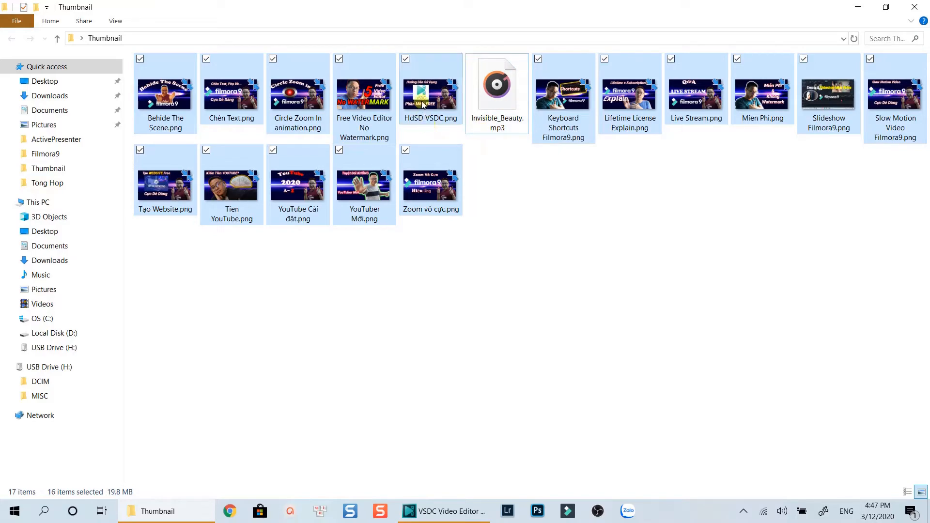
{"action": "left_click", "coordinate": [442, 511]}
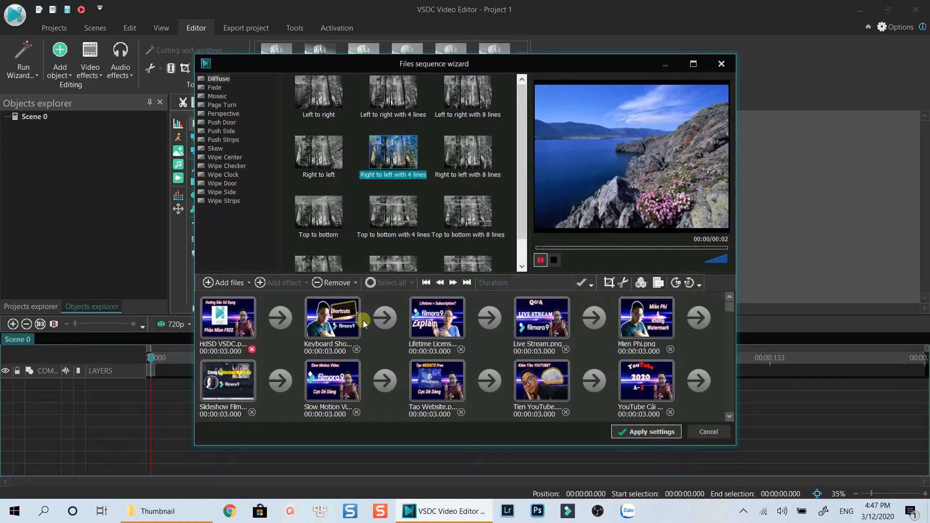
{"action": "mouse_move", "coordinate": [304, 331]}
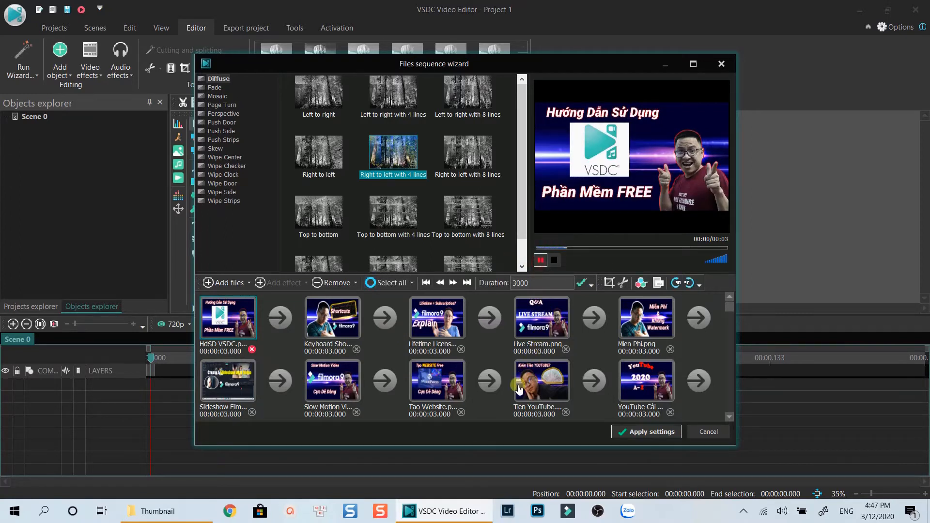
{"action": "mouse_move", "coordinate": [518, 389]}
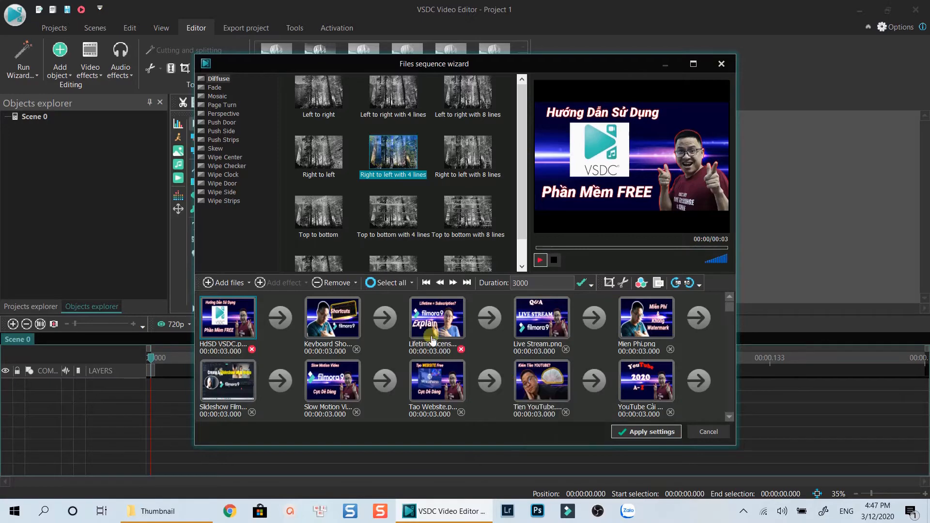
- Open the Keyboard Shortcuts slide's 1920x1080 framing window from the sequence
{"action": "left_click", "coordinate": [333, 317]}
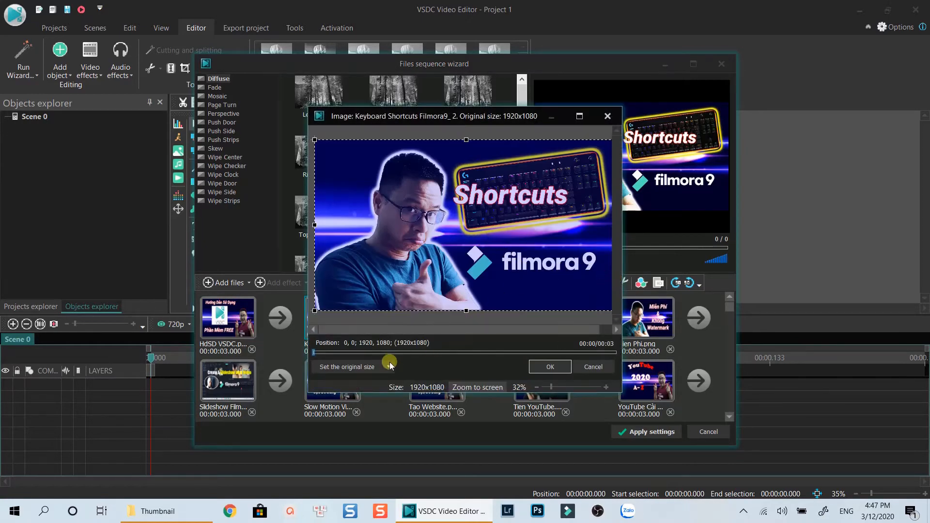
{"action": "left_click", "coordinate": [389, 366]}
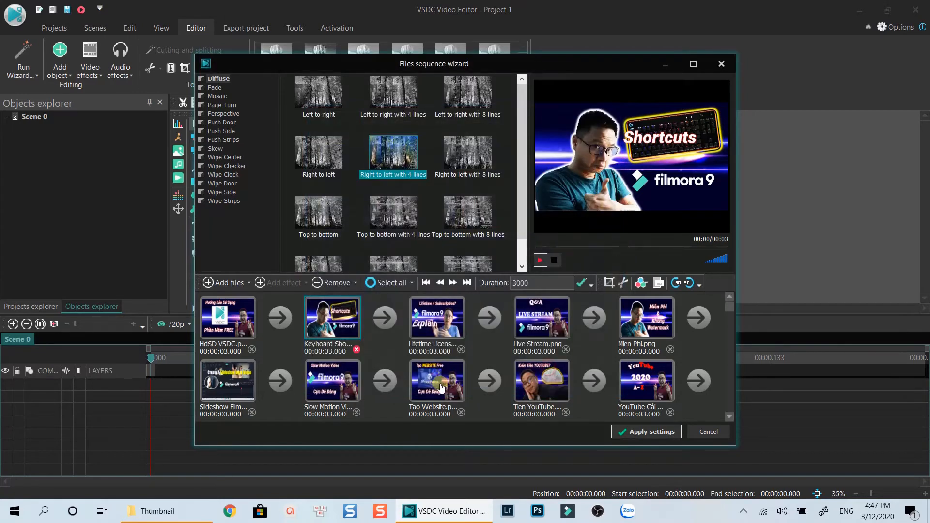
- Apply the Grayscale filter to every slideshow image after the first
{"action": "left_click", "coordinate": [228, 317]}
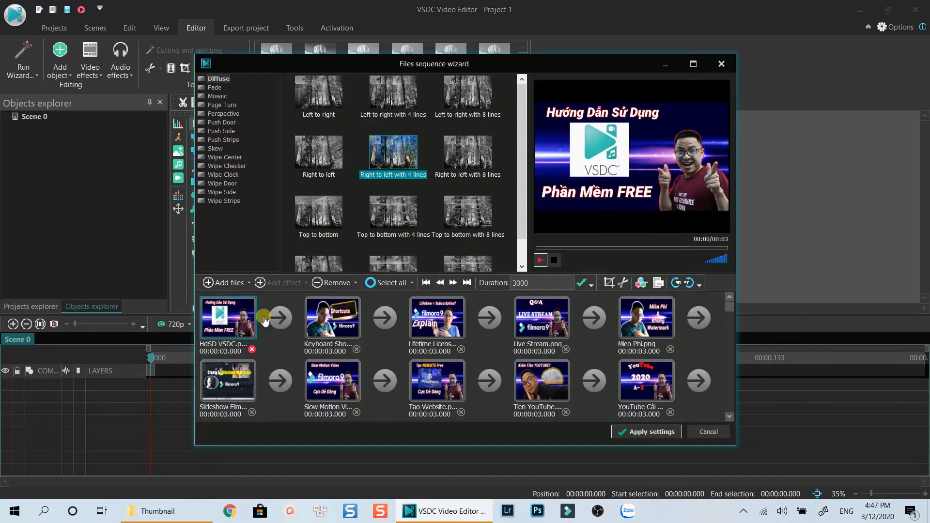
{"action": "left_click", "coordinate": [641, 283]}
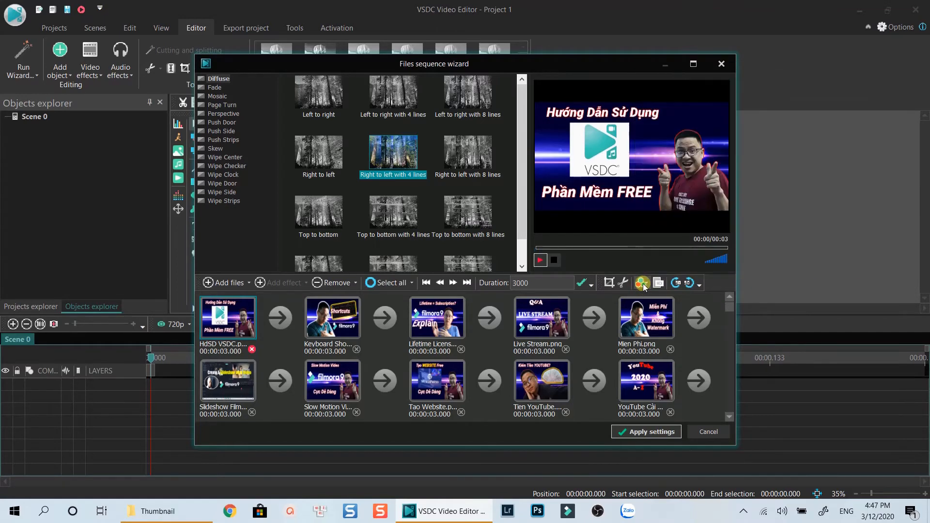
{"action": "left_click", "coordinate": [642, 283]}
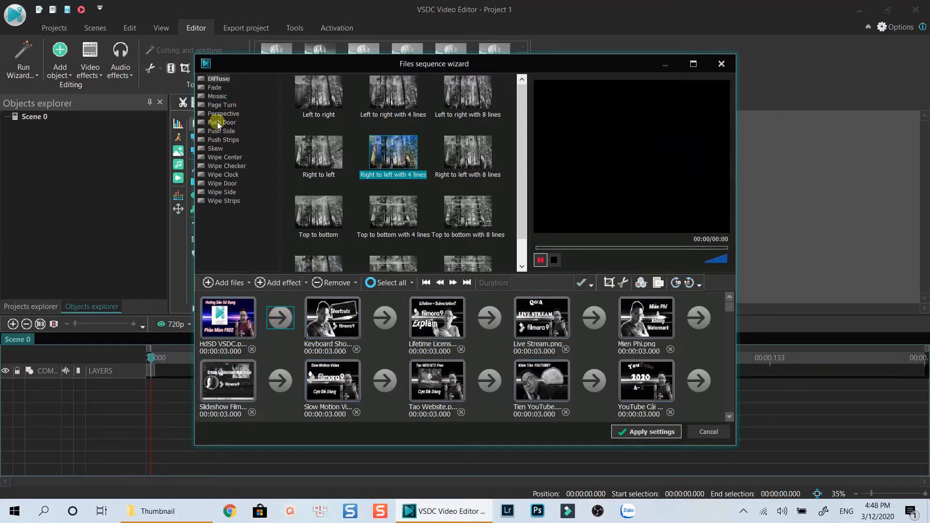
{"action": "mouse_move", "coordinate": [336, 183]}
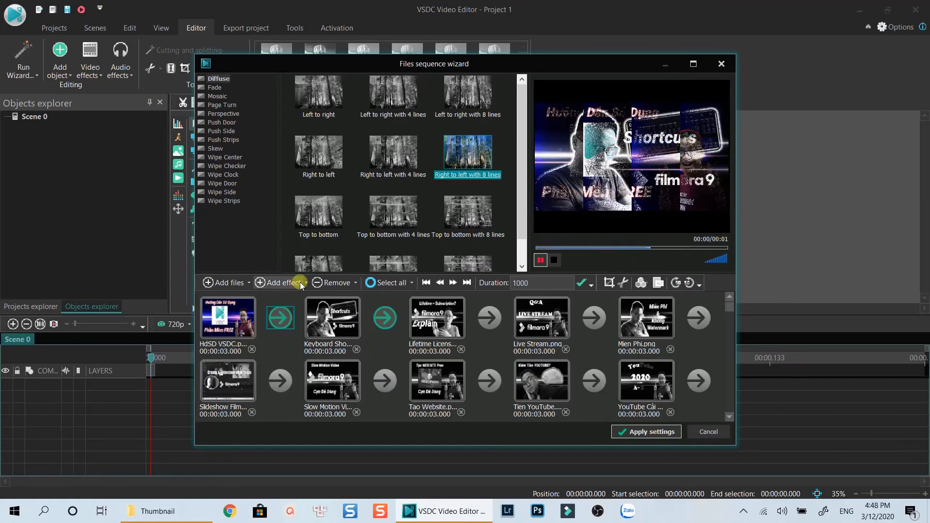
- Add random transitions for all files and apply the slideshow to the timeline
{"action": "left_click", "coordinate": [280, 282]}
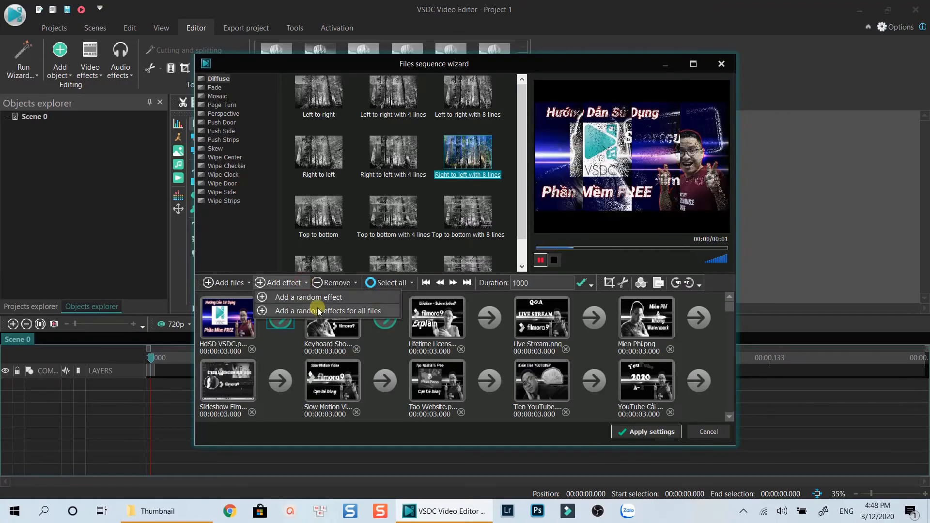
{"action": "left_click", "coordinate": [327, 311]}
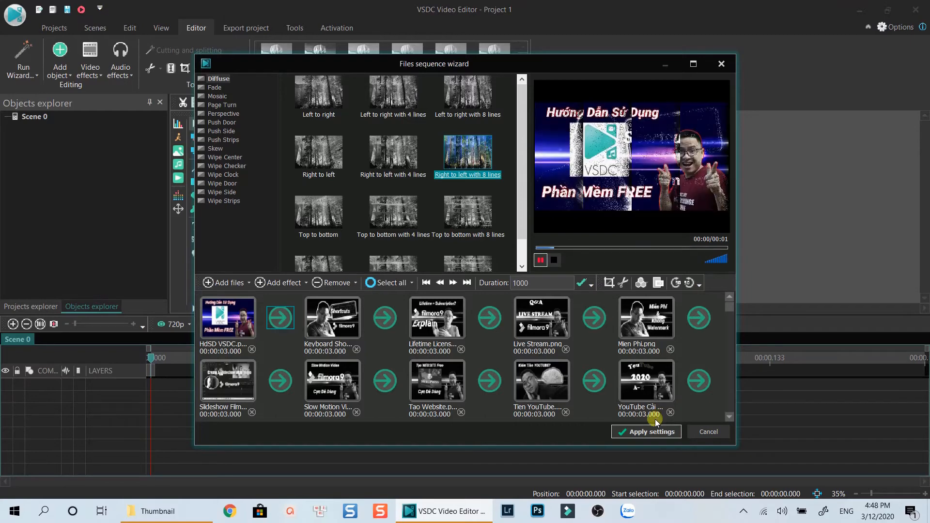
{"action": "left_click", "coordinate": [646, 431]}
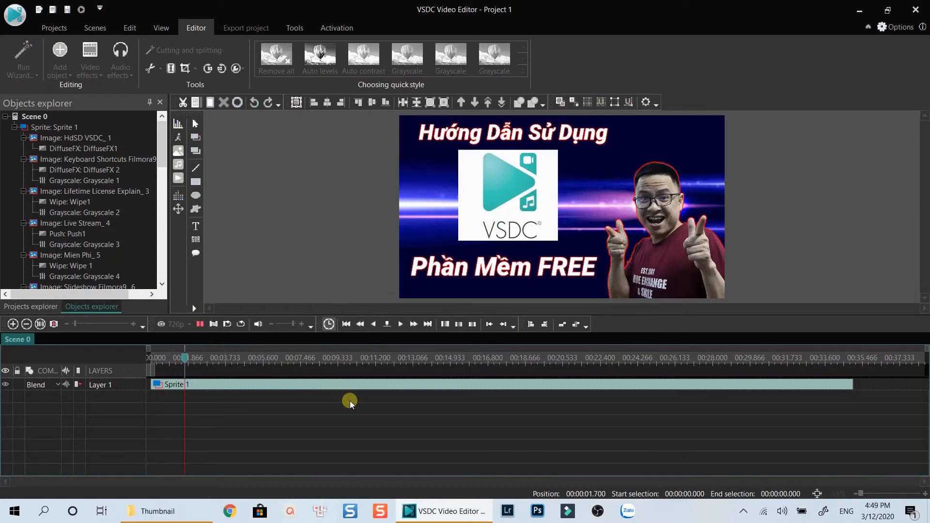
- Place Invisible_Beauty.mp3 on its own timeline layer above Sprite 1
{"action": "left_click", "coordinate": [225, 357]}
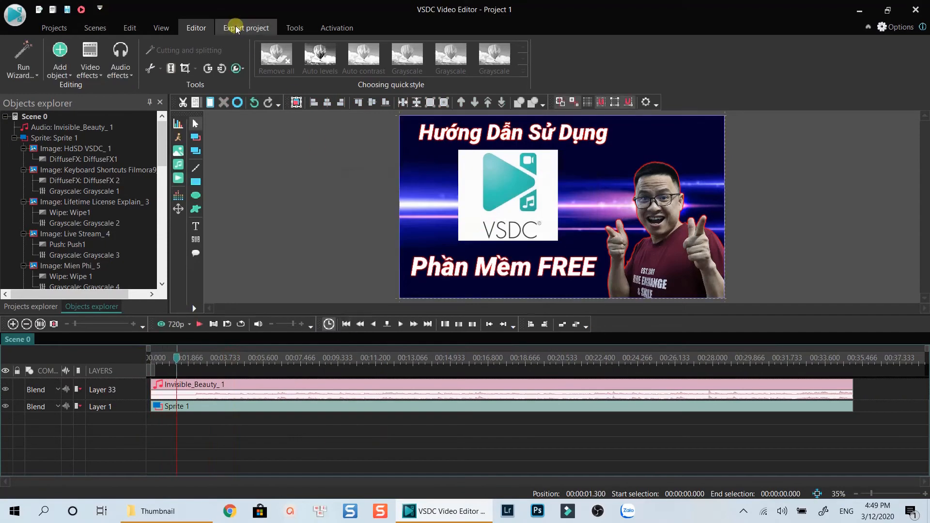
- Show the project export settings and select the output file name for renaming
{"action": "left_click", "coordinate": [246, 27]}
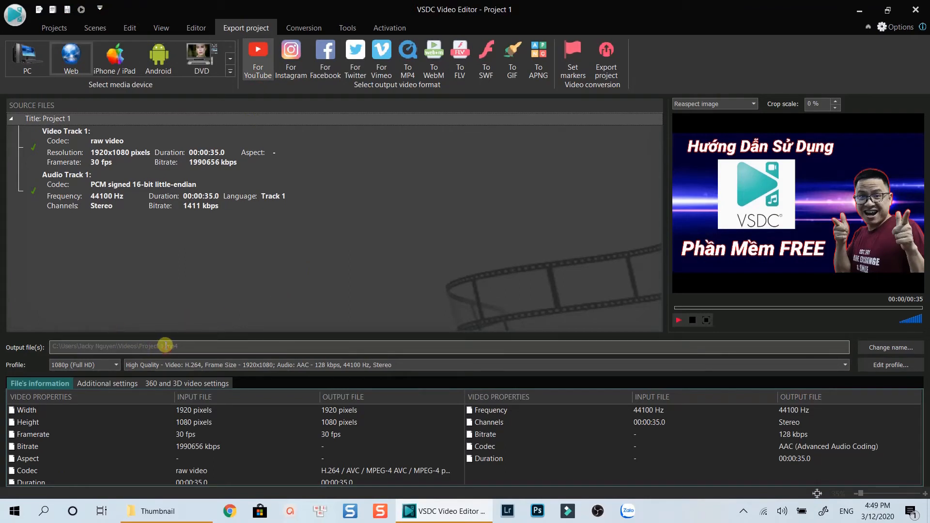
{"action": "double_click", "coordinate": [151, 347]}
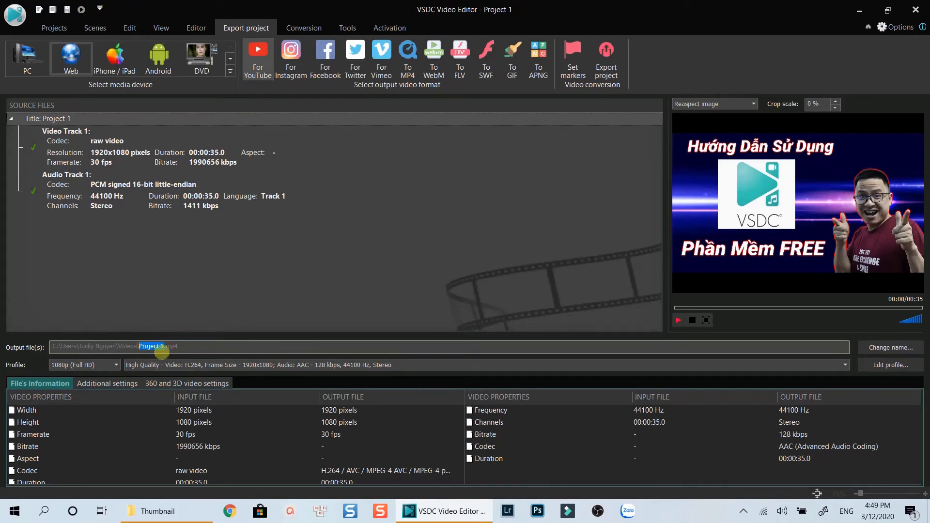